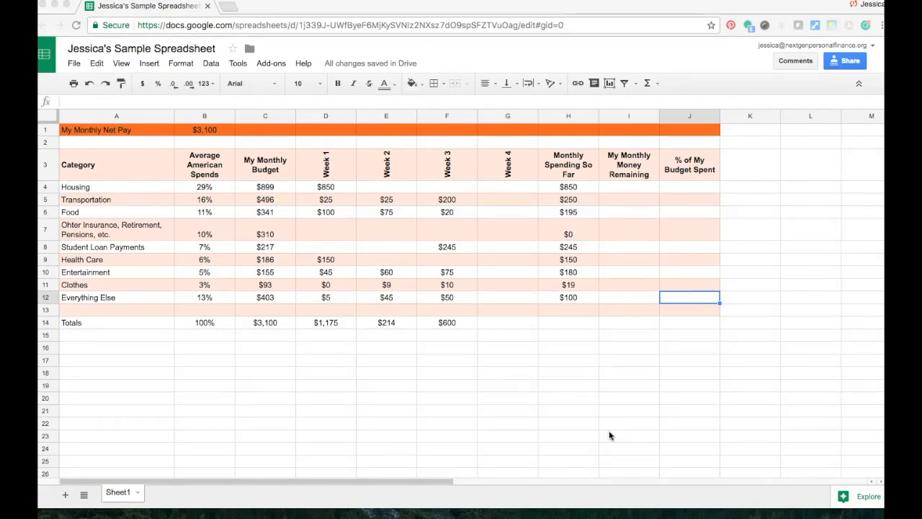
pyautogui.moveTo(508, 194)
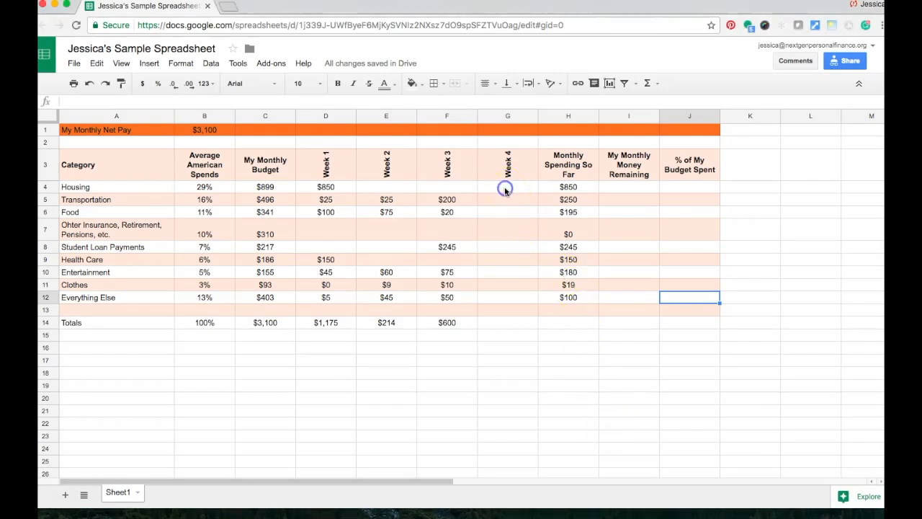
# - Enter Week 4 amounts in column G: Housing 25, Transportation 352, Food 150
pyautogui.click(508, 186)
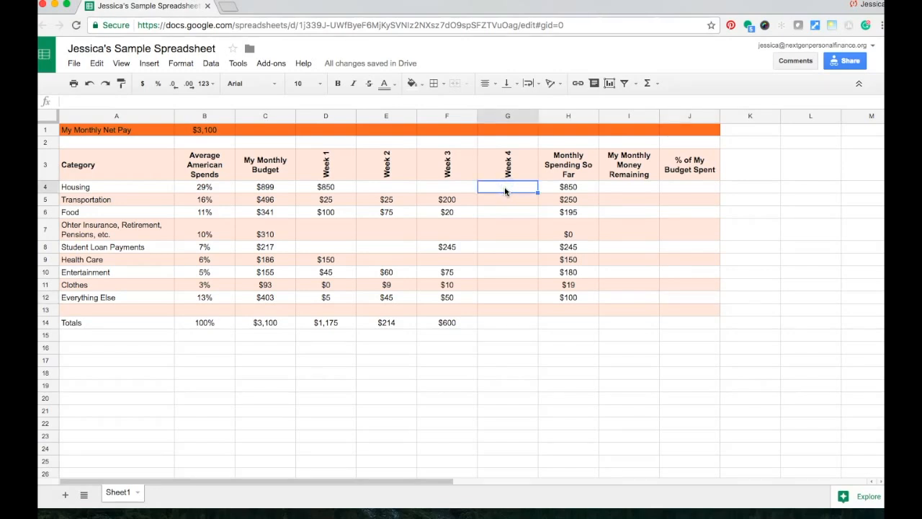
pyautogui.write('25')
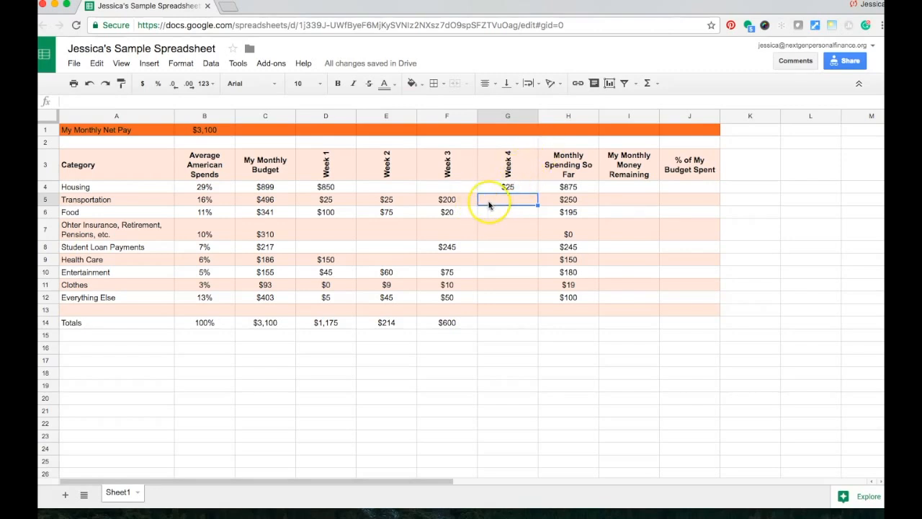
pyautogui.moveTo(501, 272)
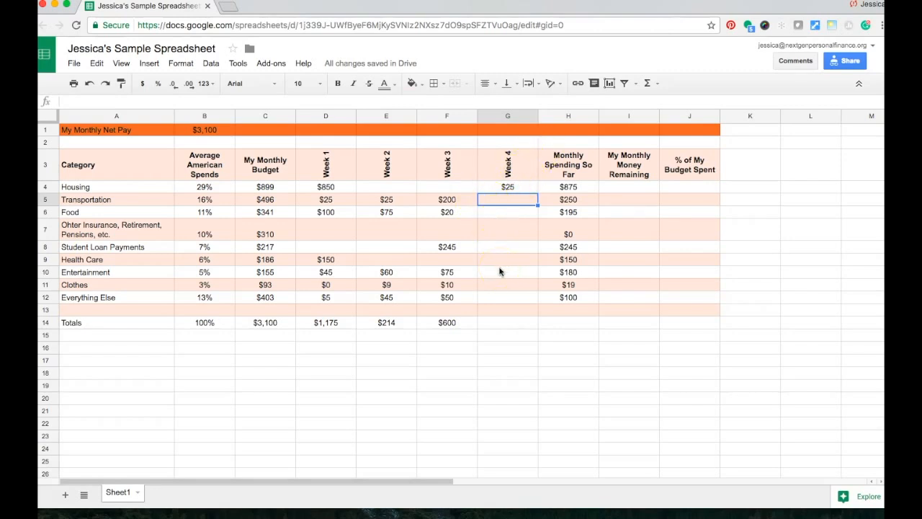
pyautogui.write('35')
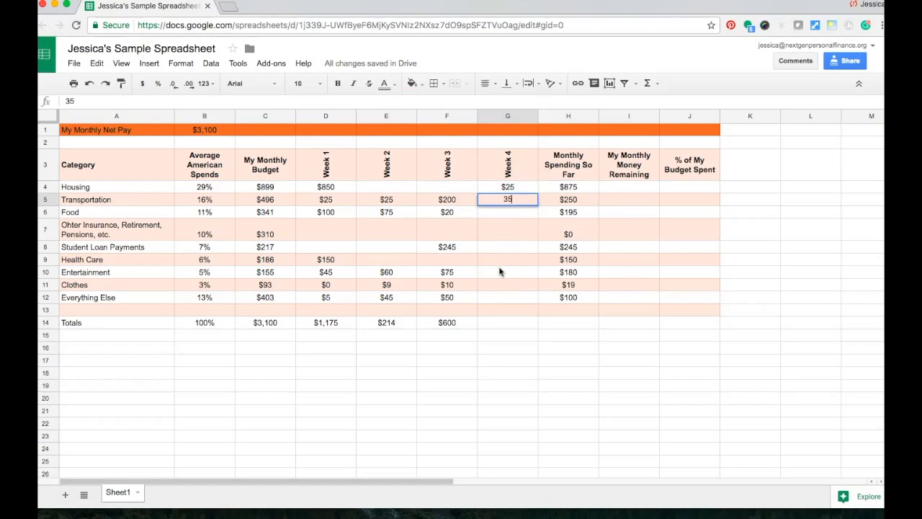
pyautogui.write('2')
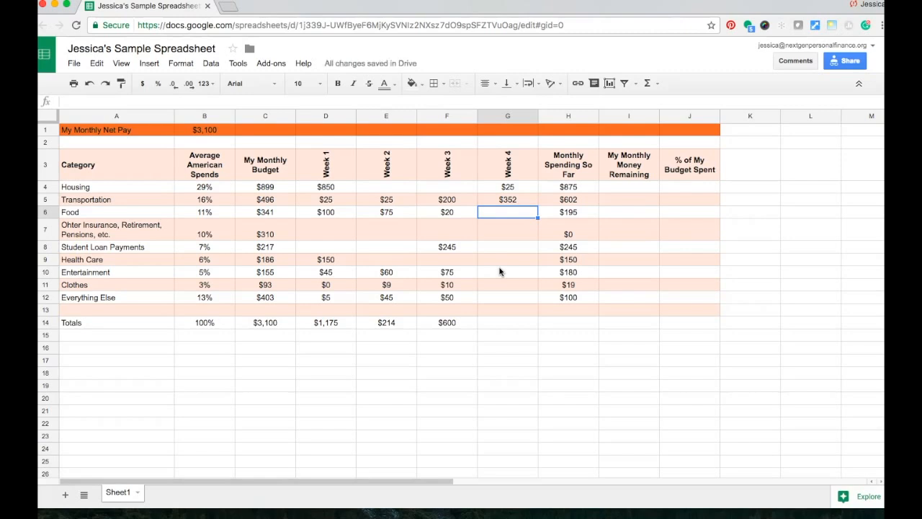
pyautogui.write('150')
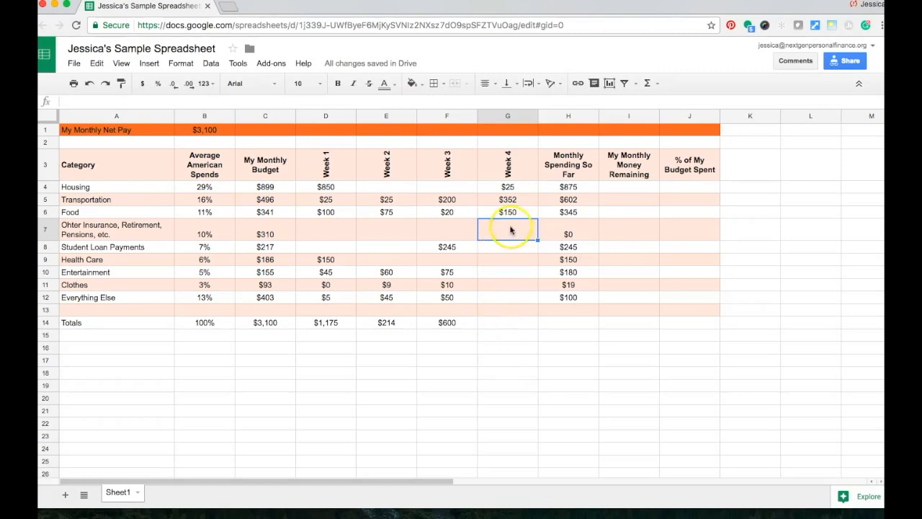
pyautogui.click(508, 246)
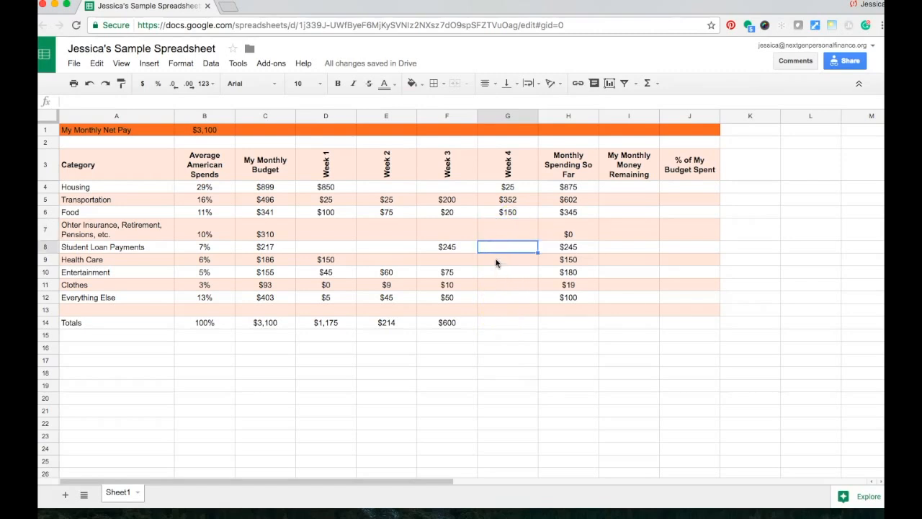
pyautogui.click(508, 271)
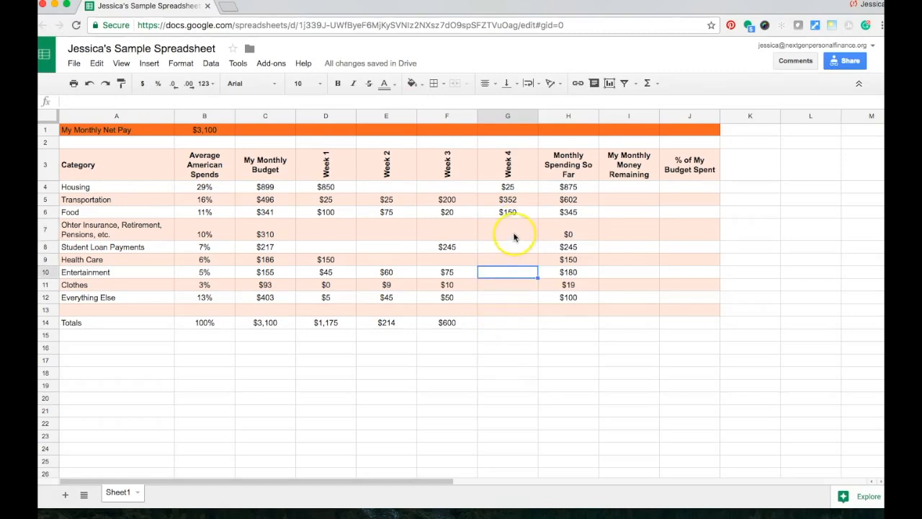
pyautogui.click(508, 259)
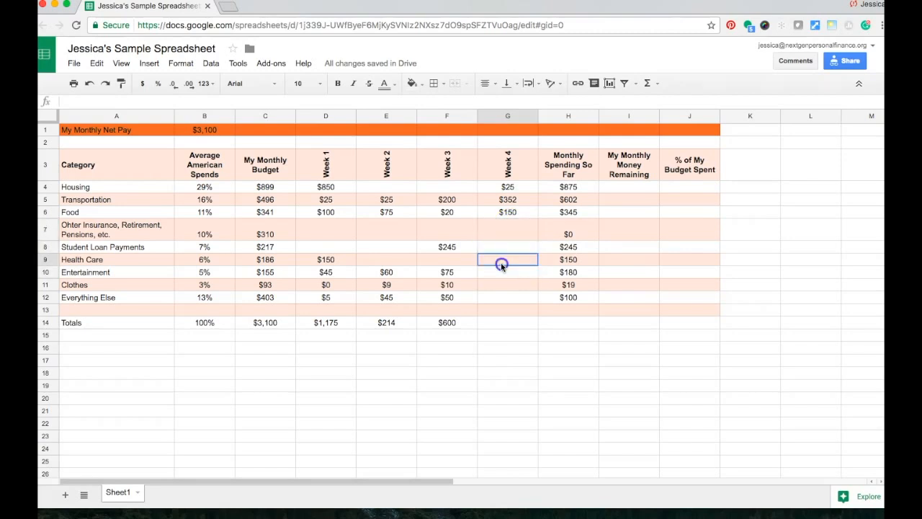
pyautogui.click(567, 260)
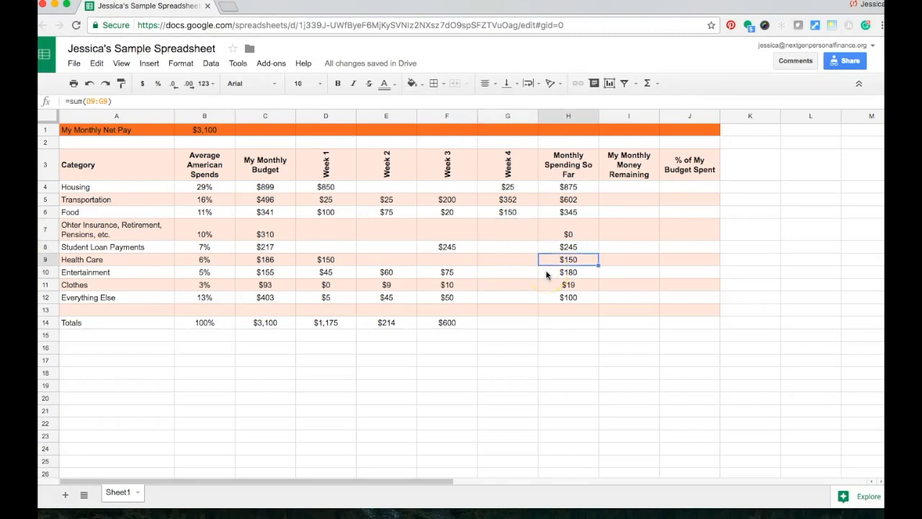
pyautogui.click(689, 259)
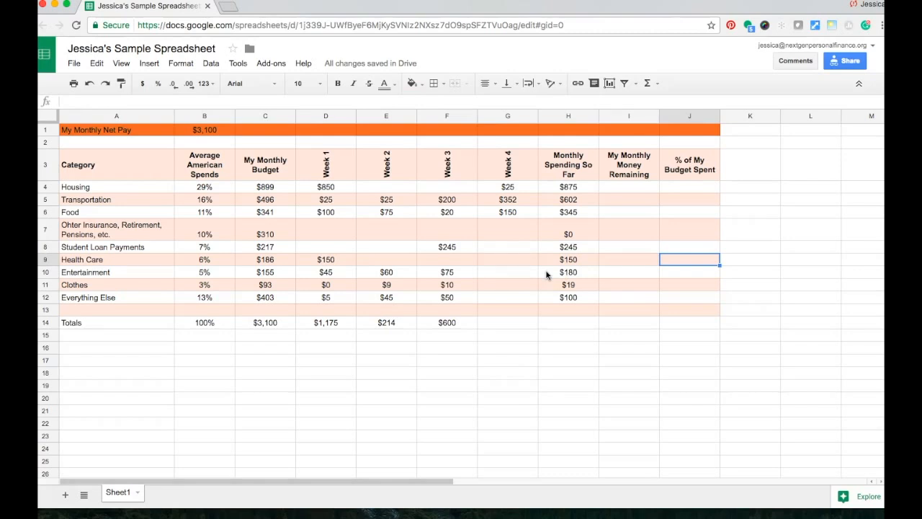
pyautogui.click(628, 260)
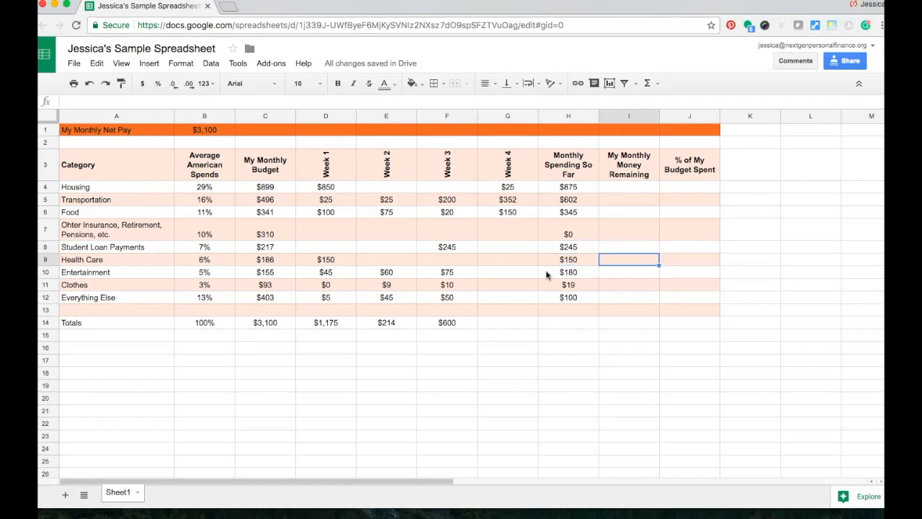
pyautogui.click(568, 285)
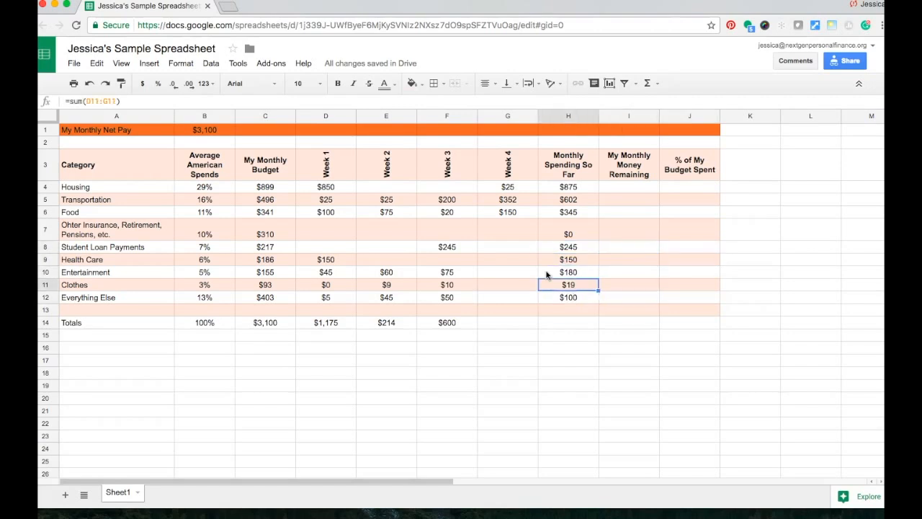
pyautogui.click(508, 234)
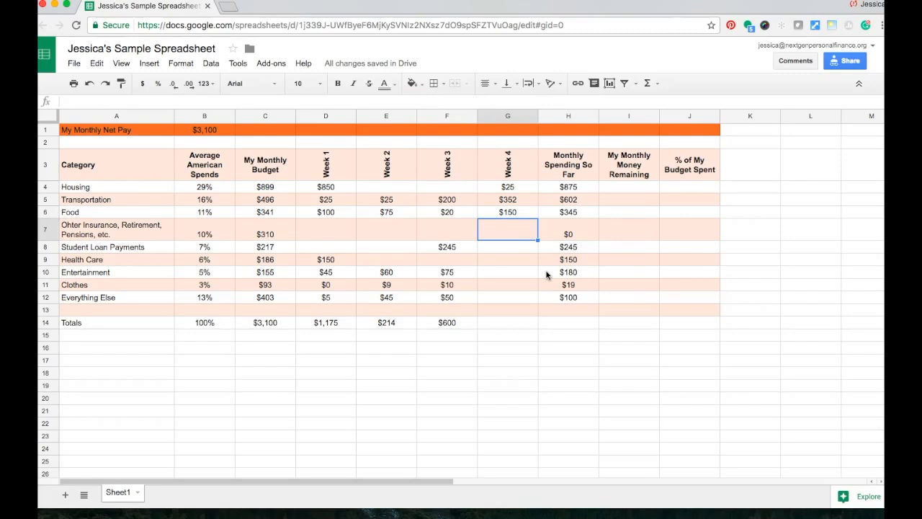
# - Enter Week 4 amounts 310 for Other Insurance, then 30, 25 and 250 further down
pyautogui.write('310')
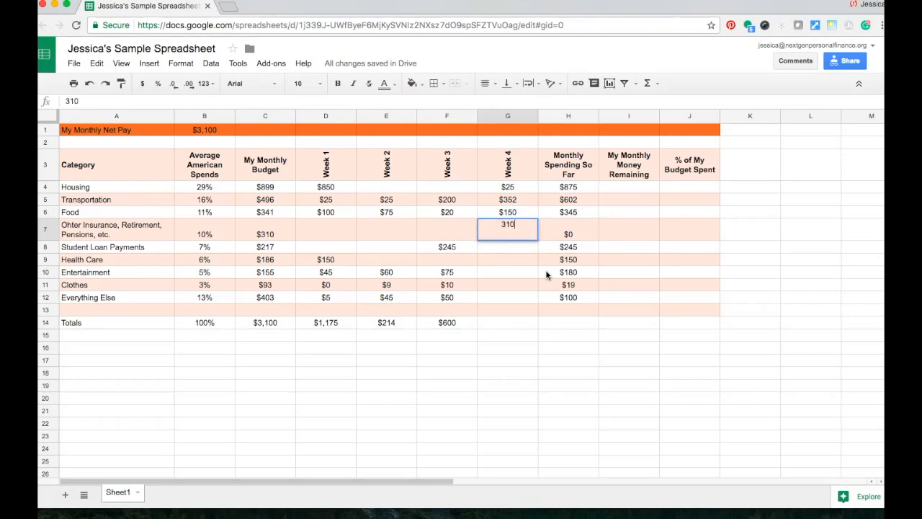
pyautogui.press('Return')
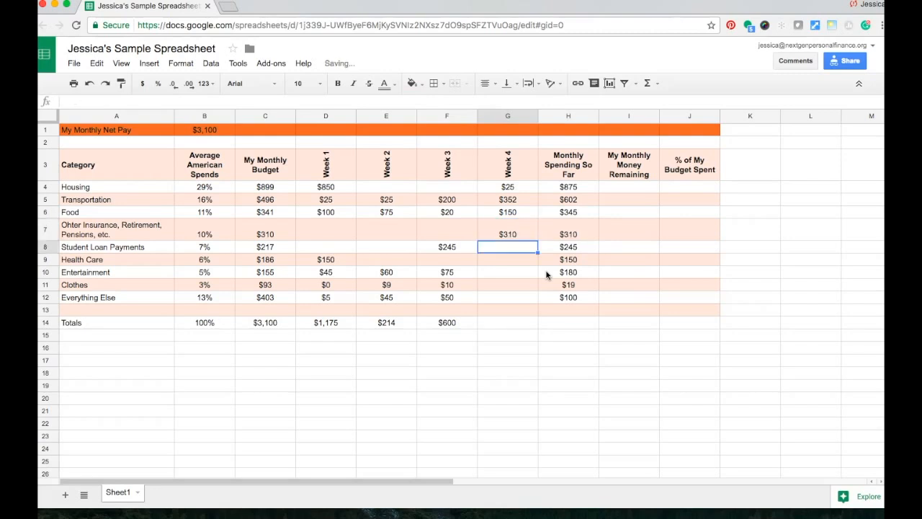
pyautogui.click(508, 259)
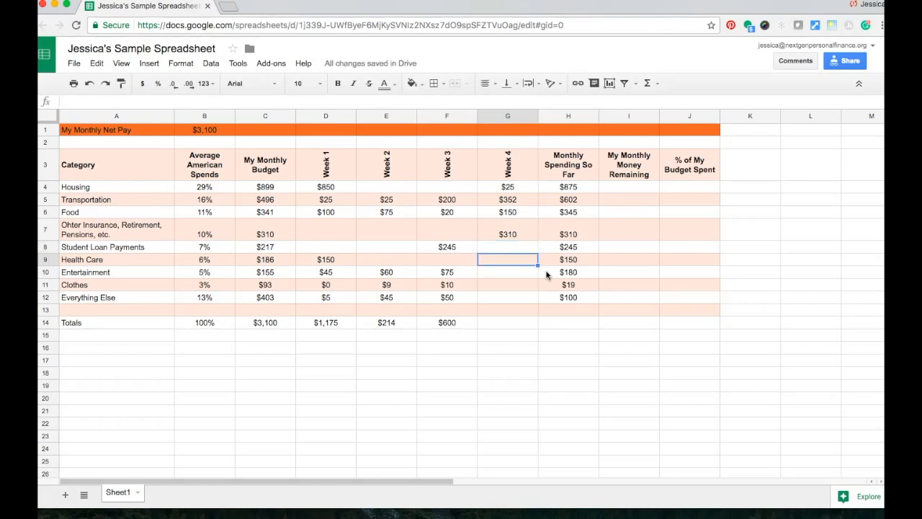
pyautogui.write('30')
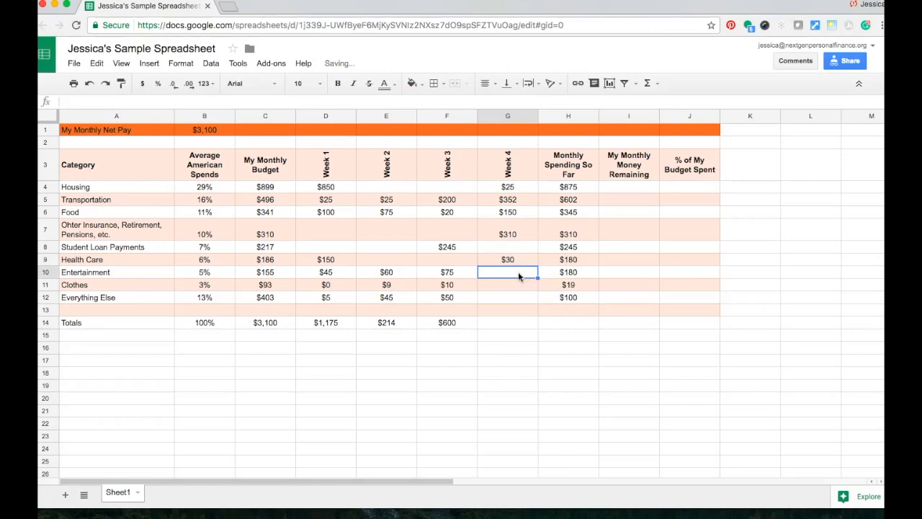
pyautogui.write('25')
pyautogui.click(508, 285)
pyautogui.write('$28')
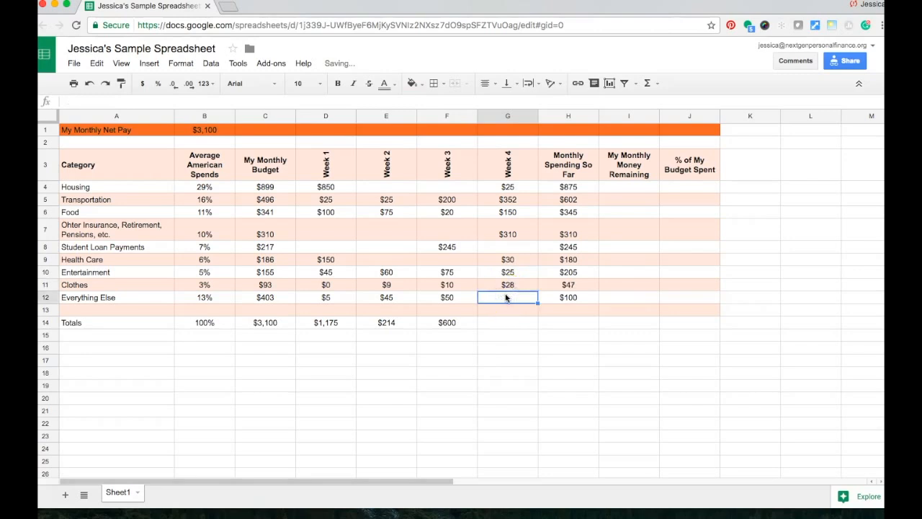
pyautogui.write('250')
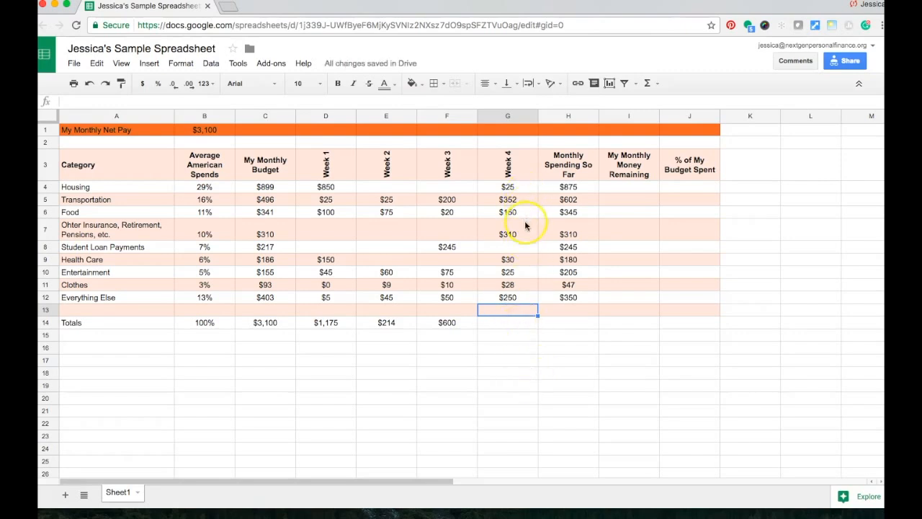
pyautogui.moveTo(519, 298)
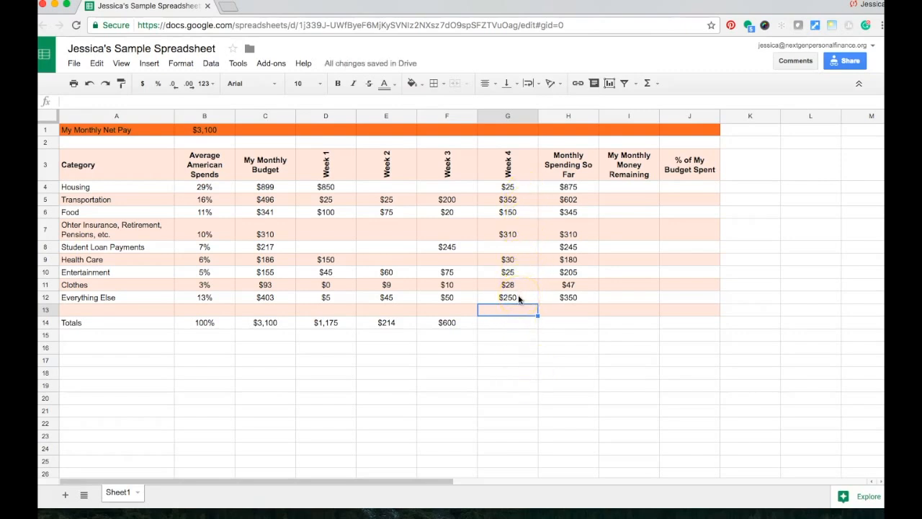
# - Replace the 352 in cell G5 with 325
pyautogui.click(508, 200)
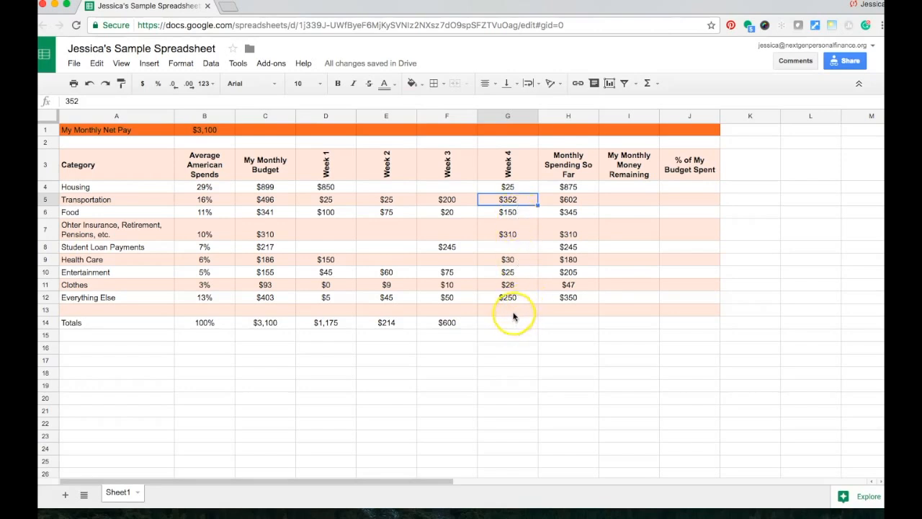
pyautogui.click(508, 310)
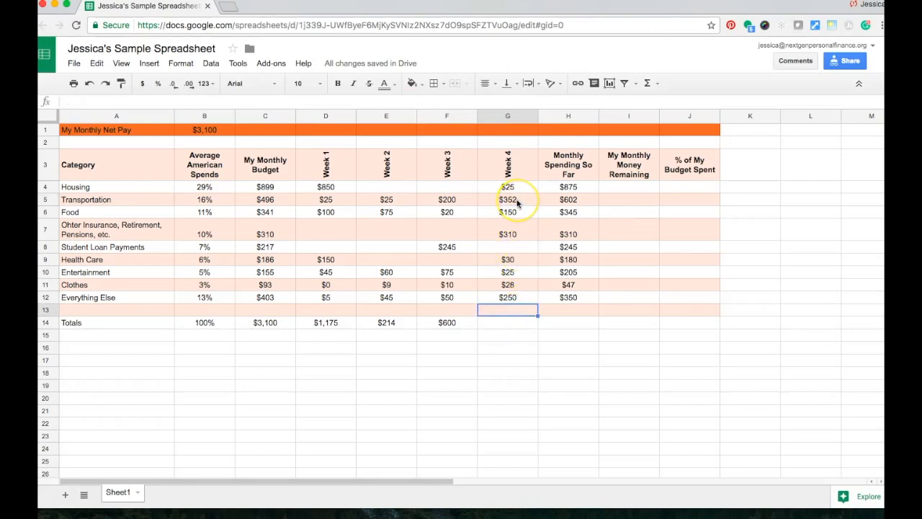
pyautogui.click(508, 200)
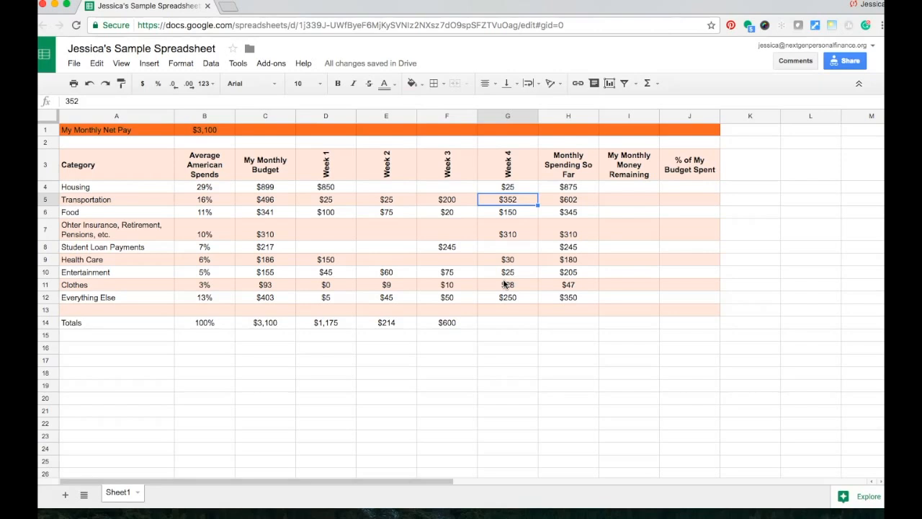
pyautogui.write('325')
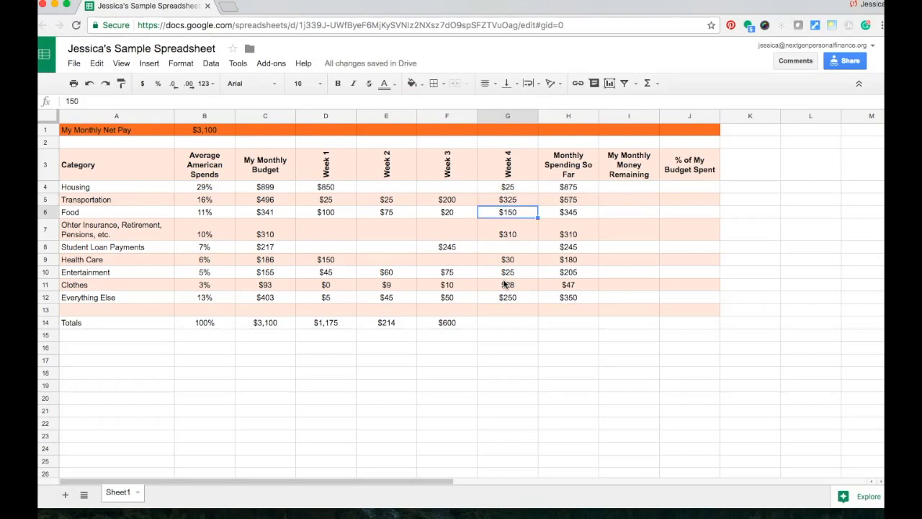
pyautogui.moveTo(526, 280)
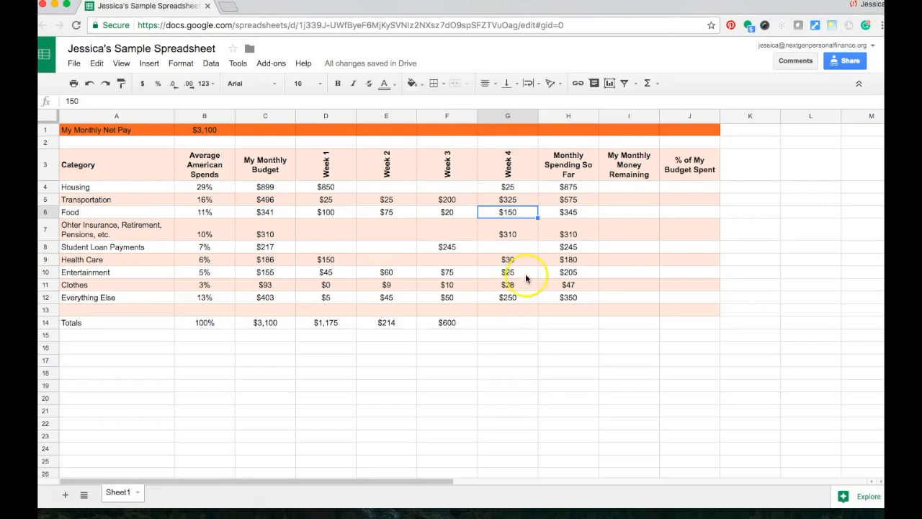
pyautogui.moveTo(512, 260)
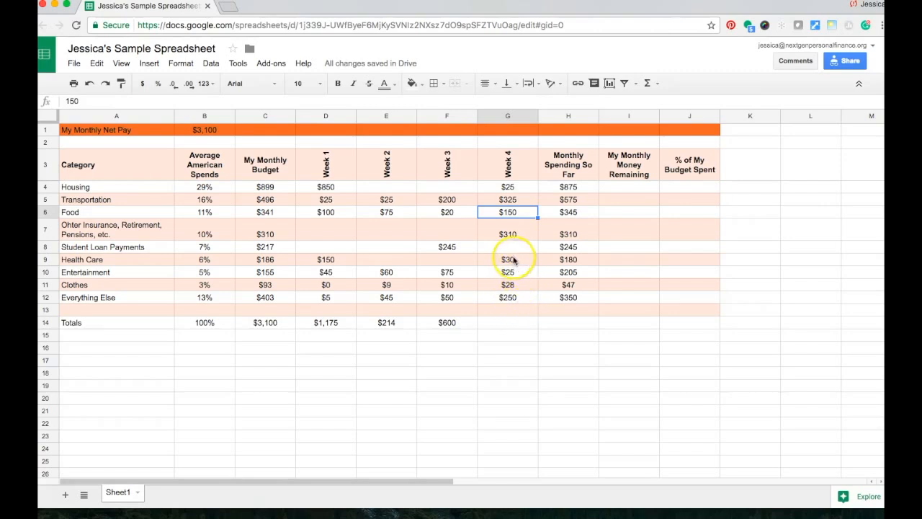
pyautogui.moveTo(520, 301)
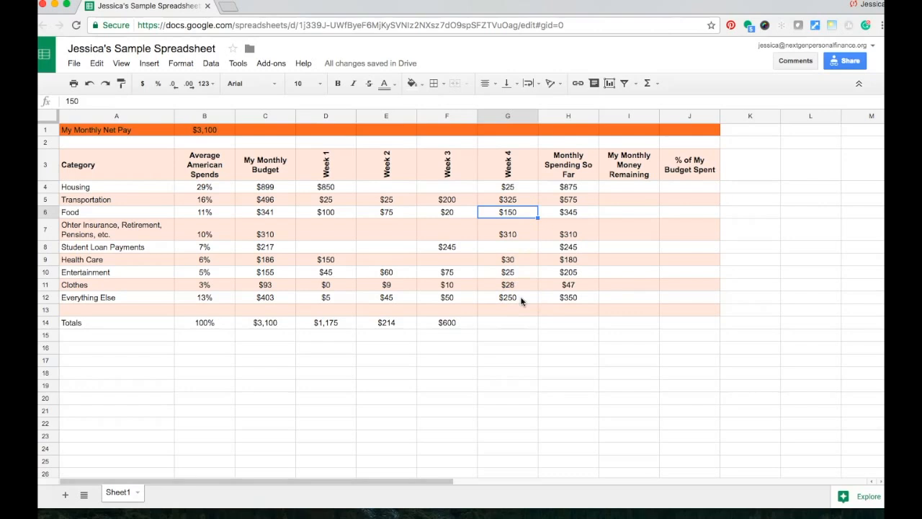
pyautogui.moveTo(357, 353)
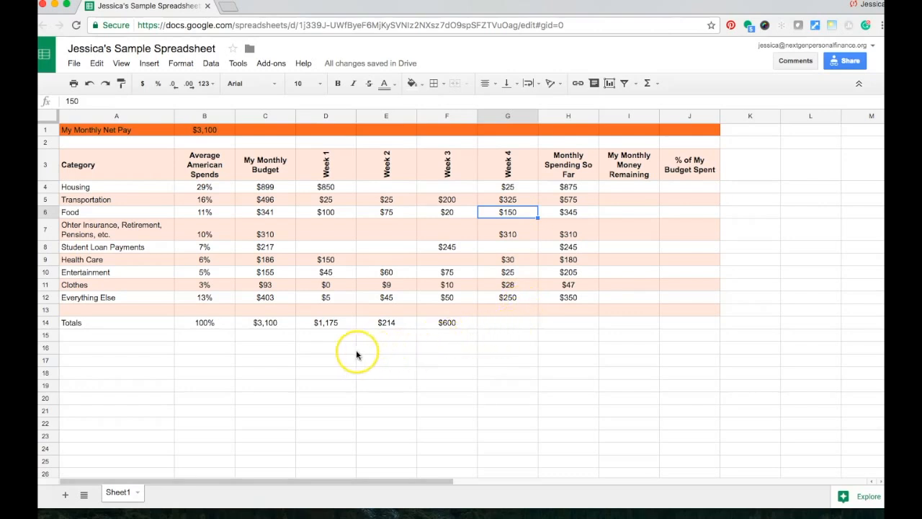
# - Type the 'Averge Weekly Spending' label into cell D16
pyautogui.click(325, 347)
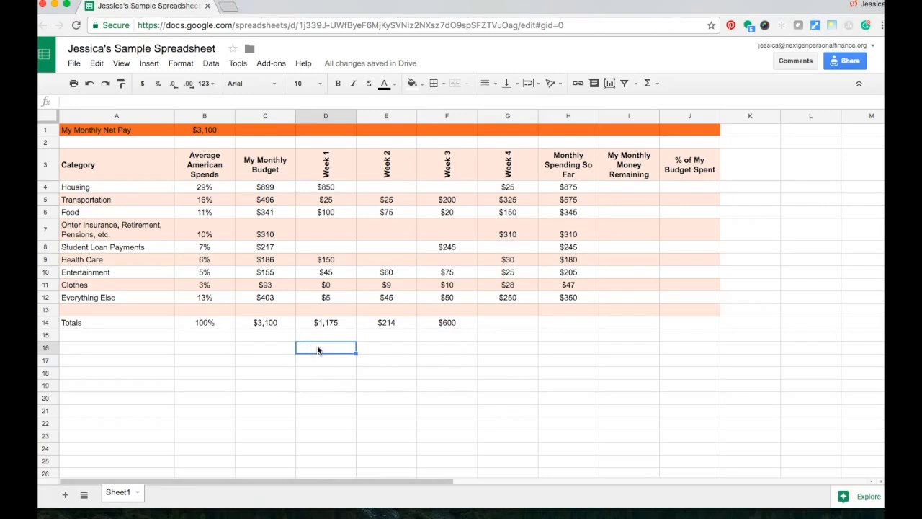
pyautogui.write('Av')
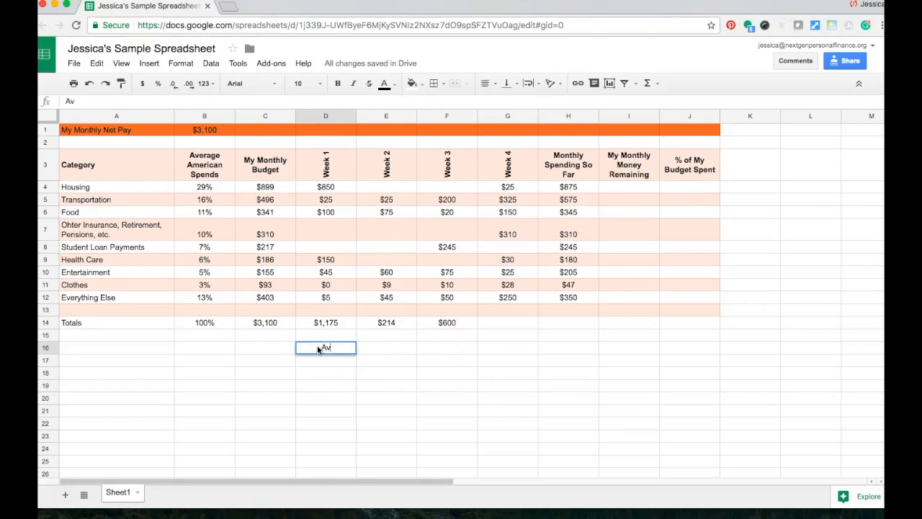
pyautogui.write('erge Weekly Spending')
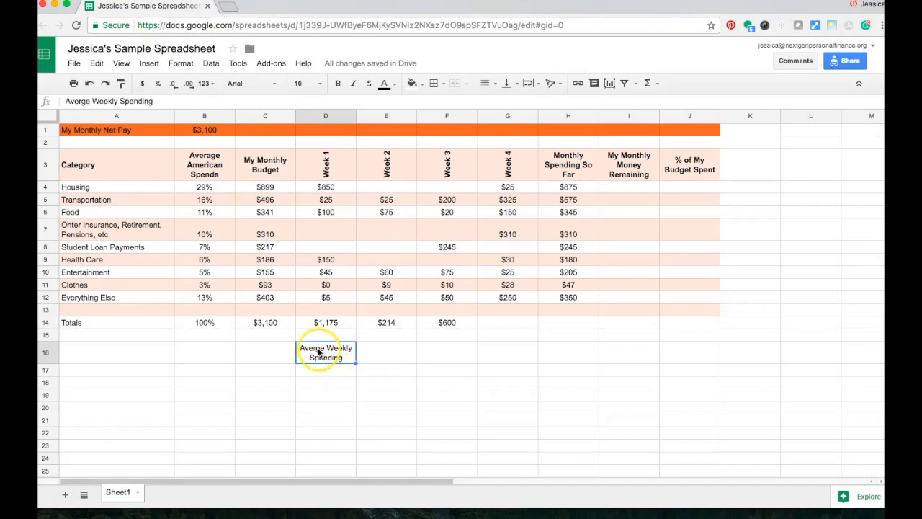
pyautogui.moveTo(317, 353)
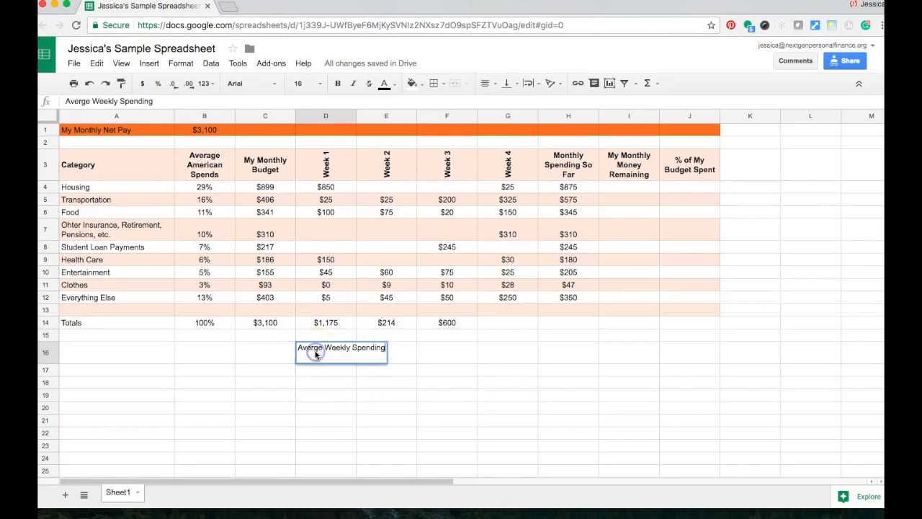
pyautogui.moveTo(352, 355)
pyautogui.write('a')
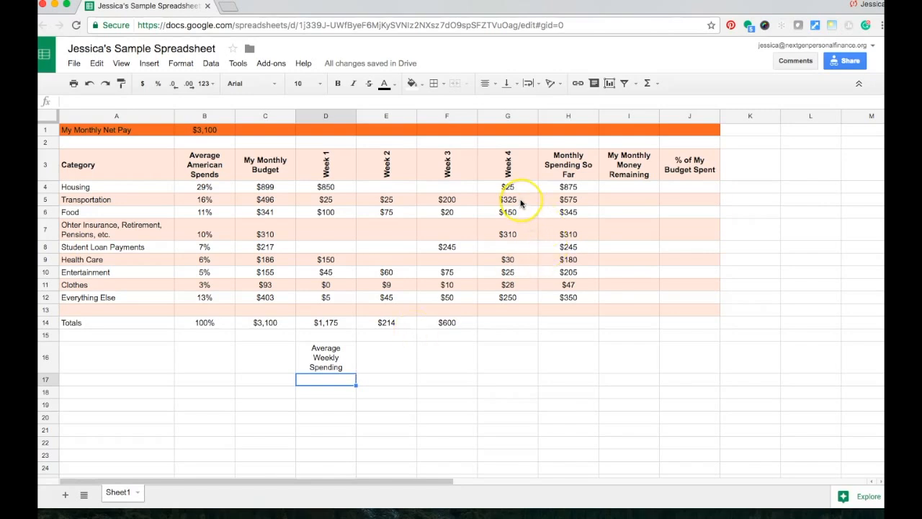
pyautogui.click(508, 200)
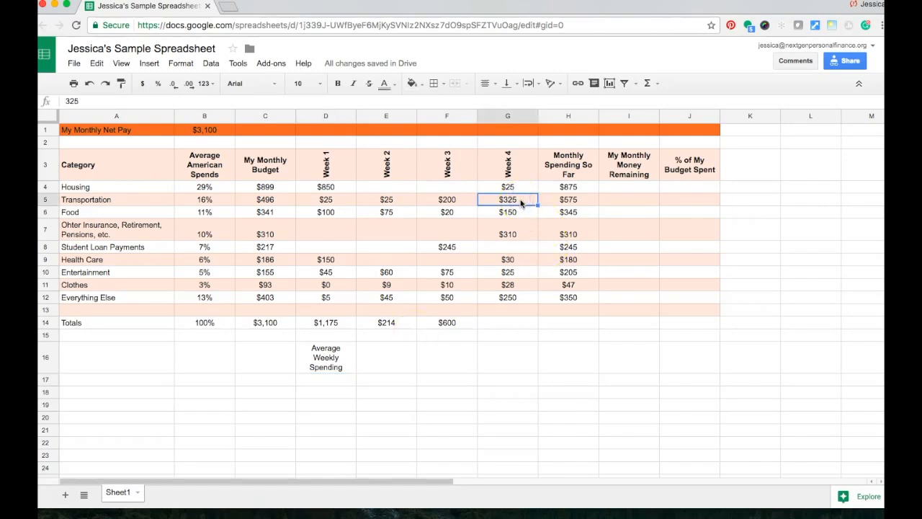
pyautogui.click(343, 357)
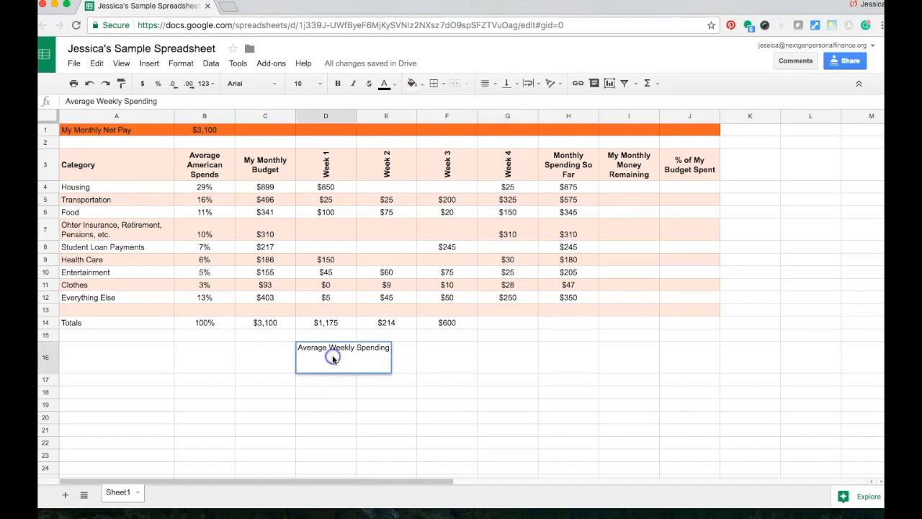
pyautogui.moveTo(371, 366)
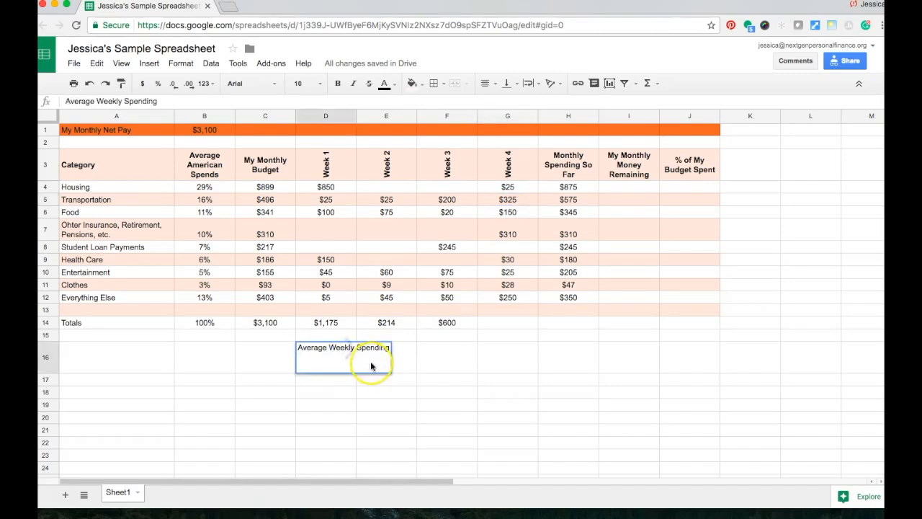
pyautogui.click(386, 357)
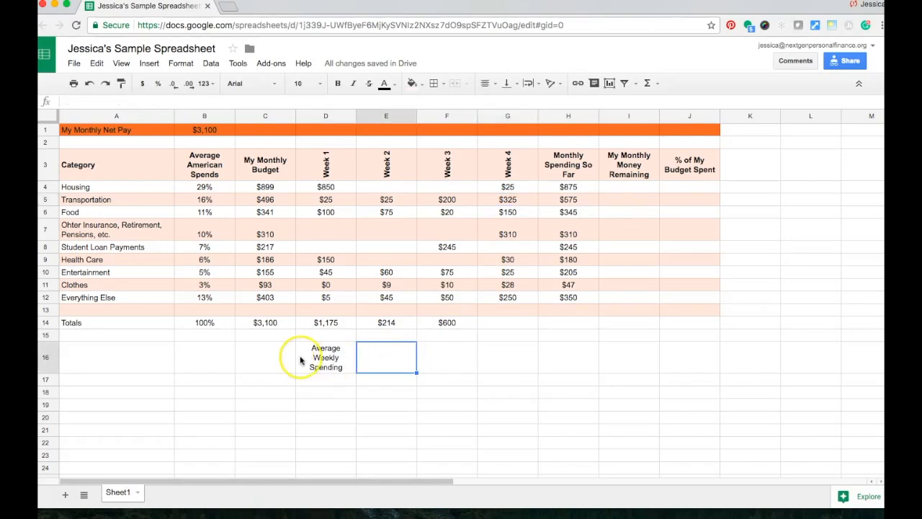
pyautogui.moveTo(519, 452)
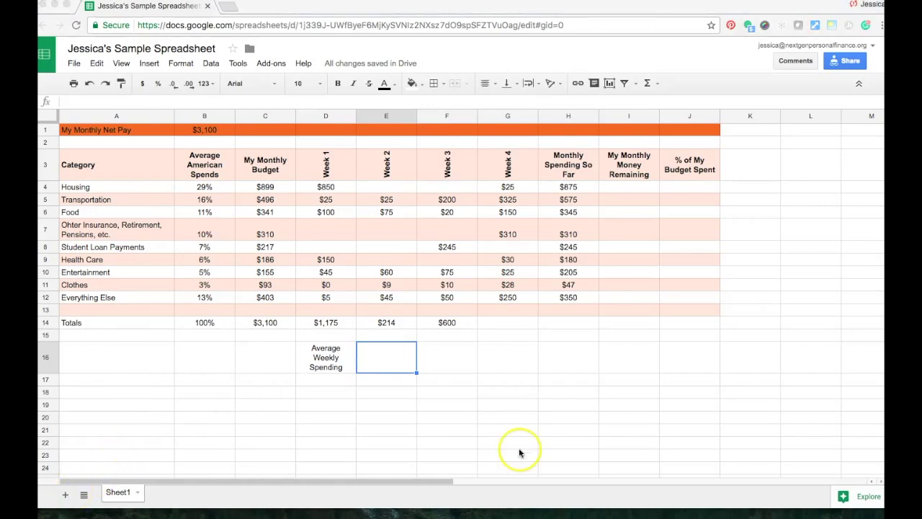
pyautogui.moveTo(520, 453)
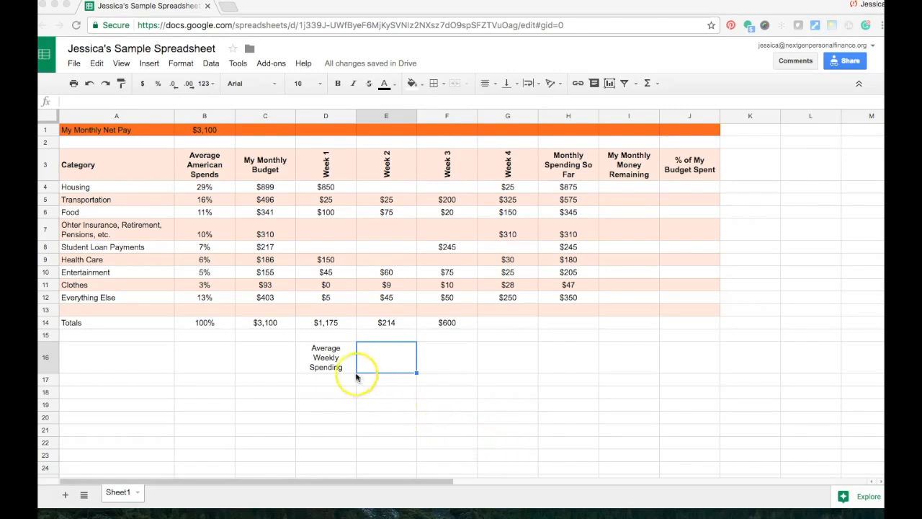
pyautogui.click(326, 358)
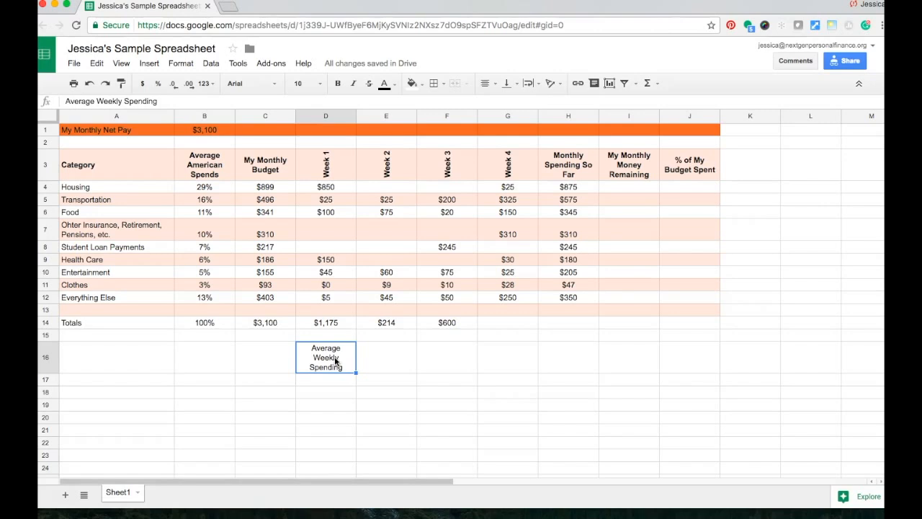
pyautogui.press('Delete')
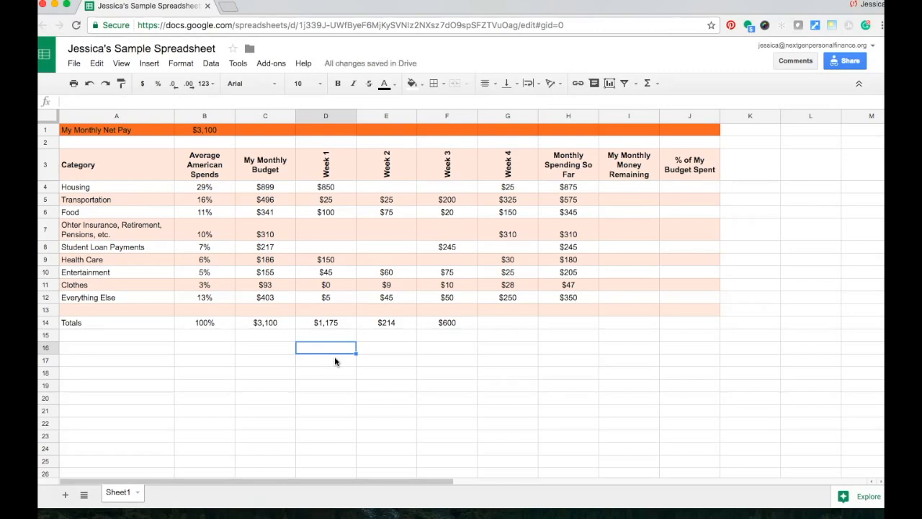
pyautogui.click(386, 360)
pyautogui.write('Average Weekly Spending')
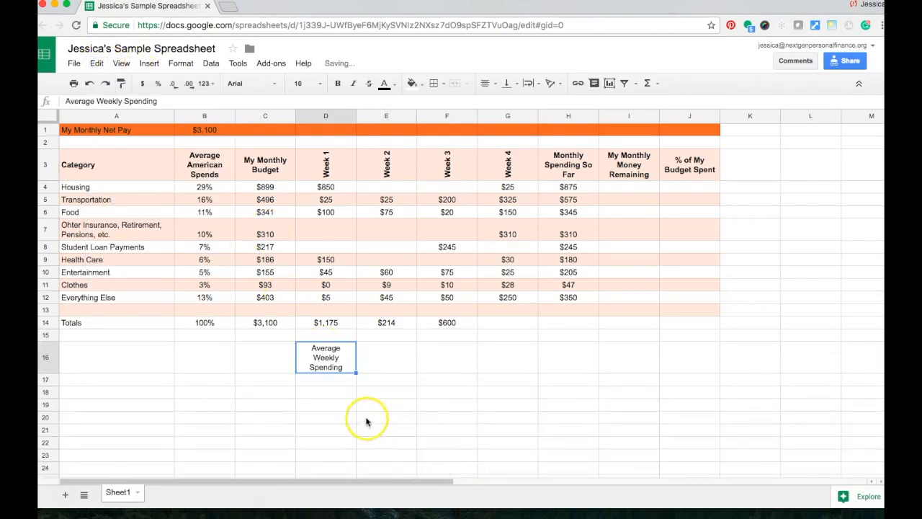
pyautogui.click(386, 417)
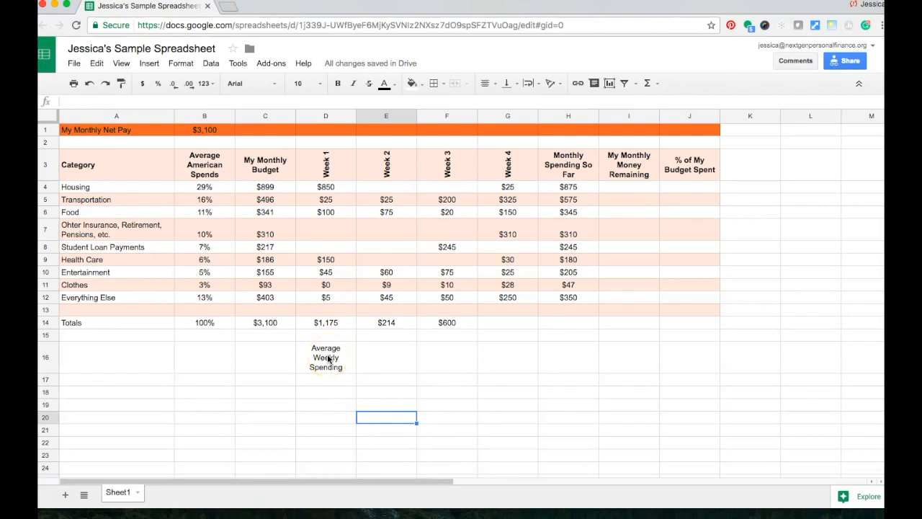
pyautogui.click(325, 357)
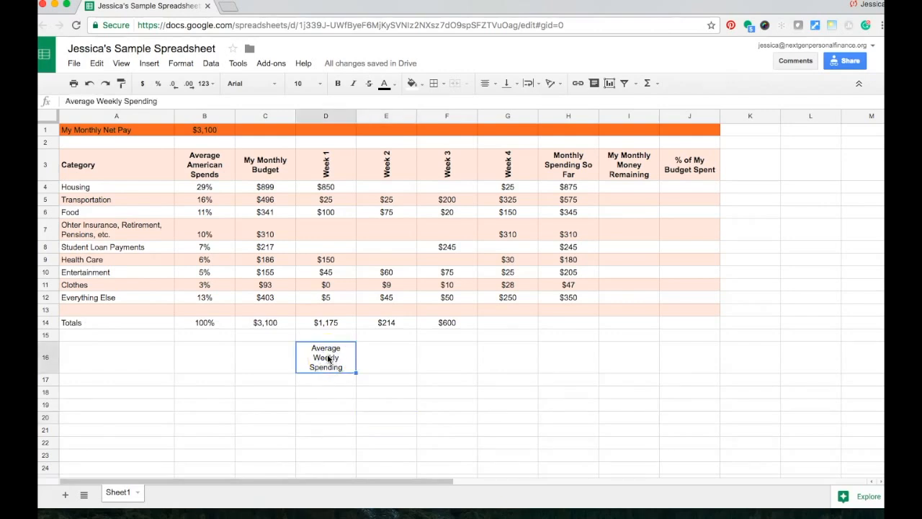
pyautogui.moveTo(354, 382)
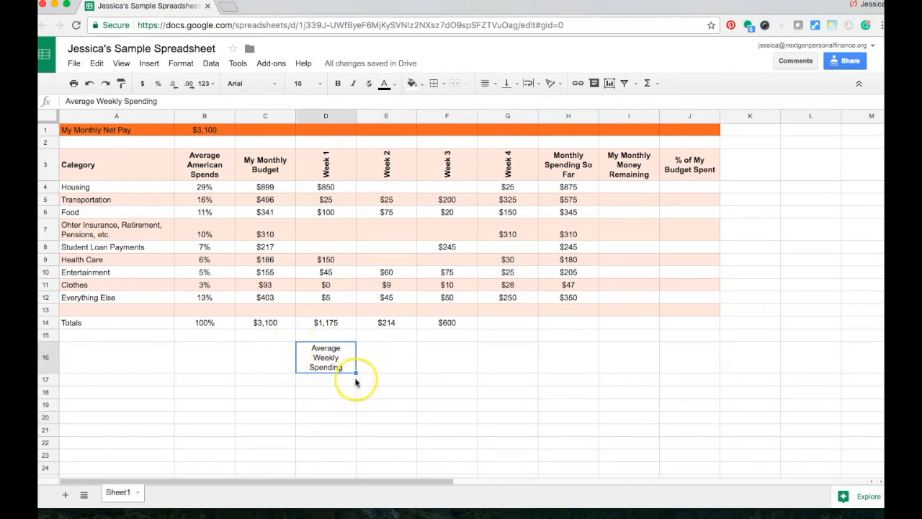
# - Cut the label from D16 via the Edit menu and paste it into C16
pyautogui.click(96, 62)
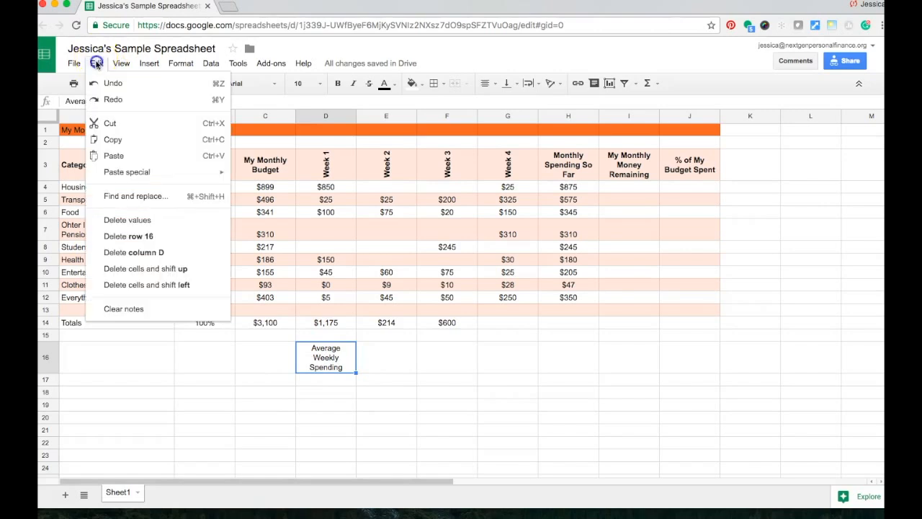
pyautogui.moveTo(109, 123)
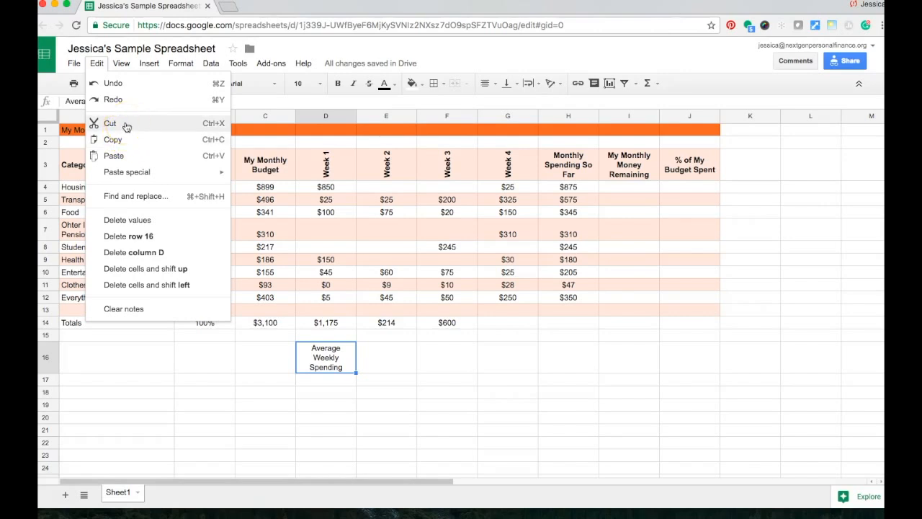
pyautogui.click(265, 357)
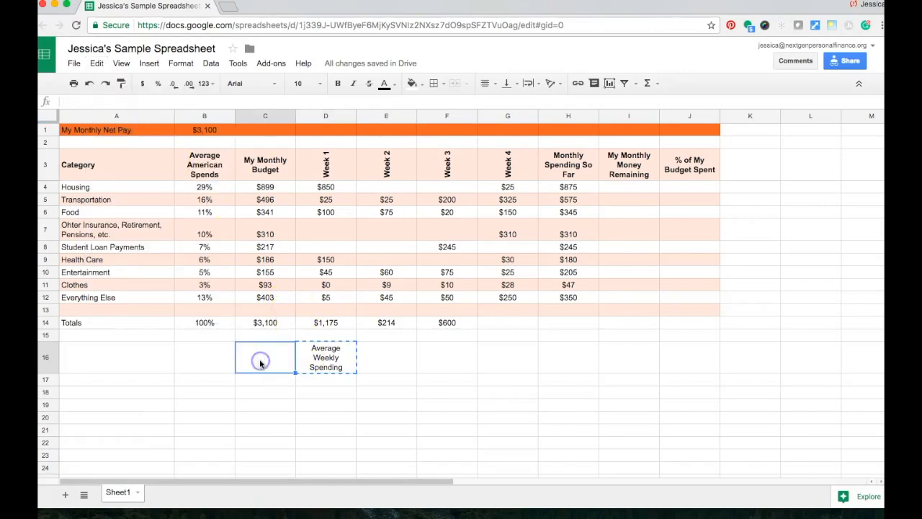
pyautogui.click(96, 62)
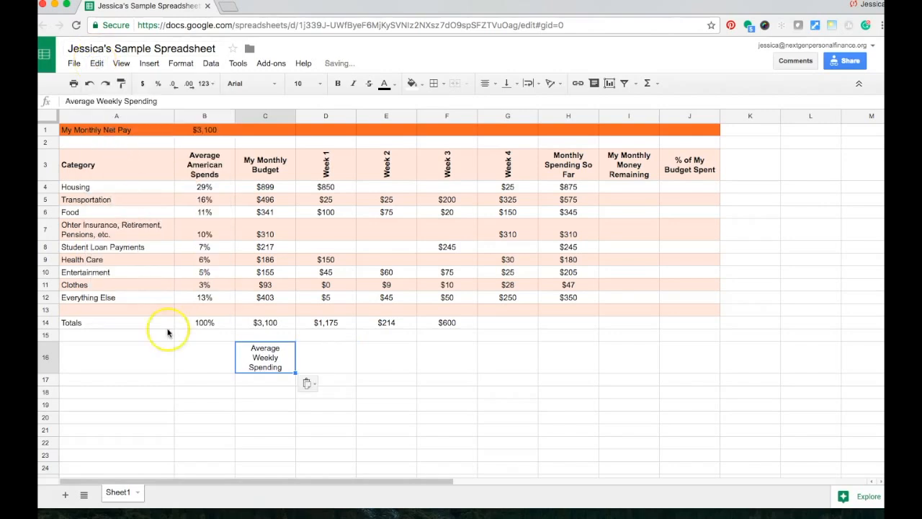
pyautogui.click(266, 429)
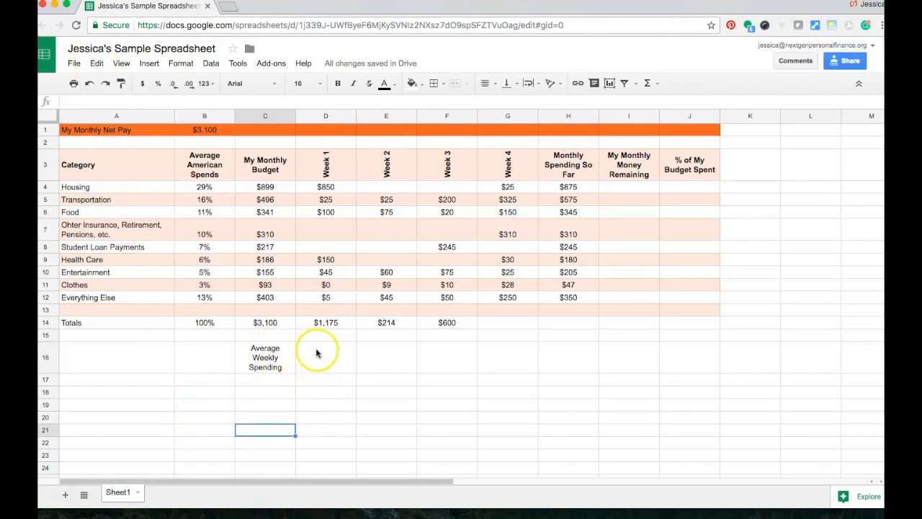
pyautogui.moveTo(274, 358)
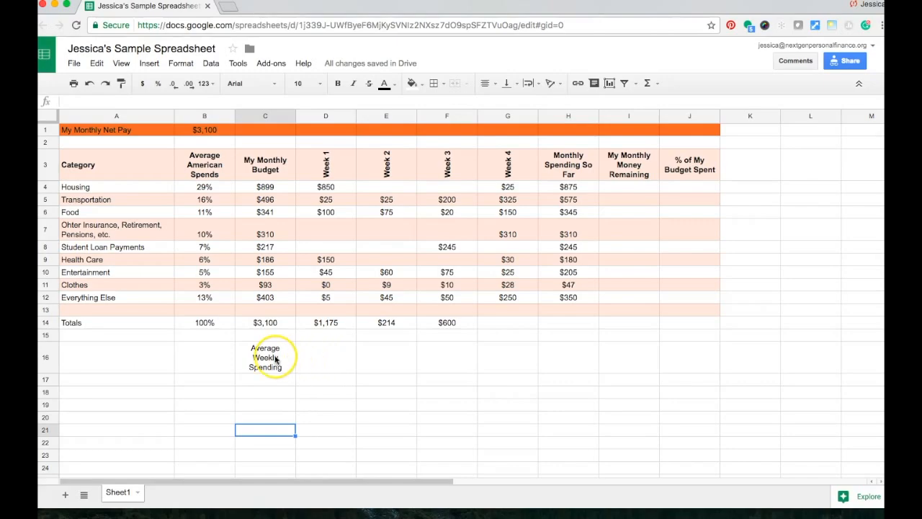